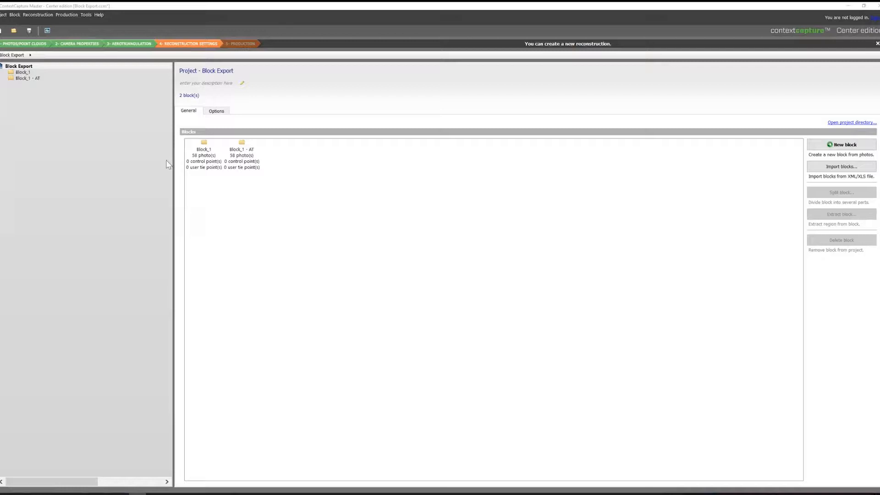
pyautogui.moveTo(43, 82)
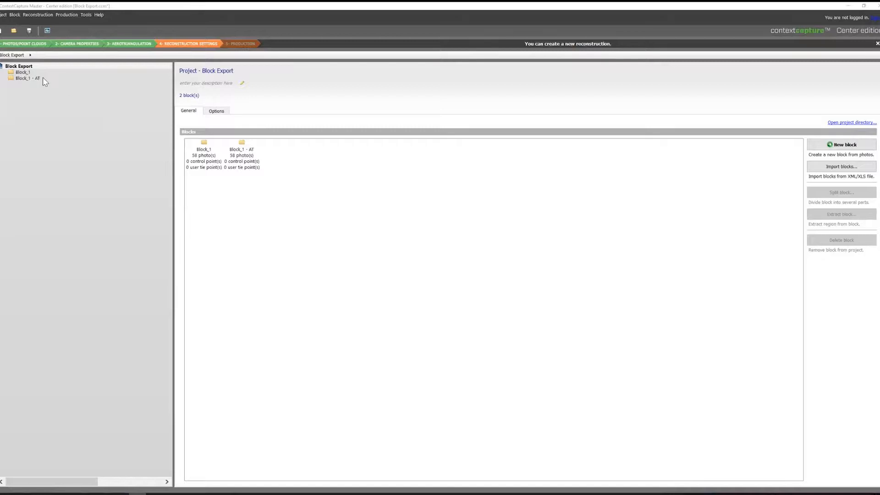
# - Open the aerotriangulated Block_1 - AT from the project tree to view its block page
pyautogui.click(27, 78)
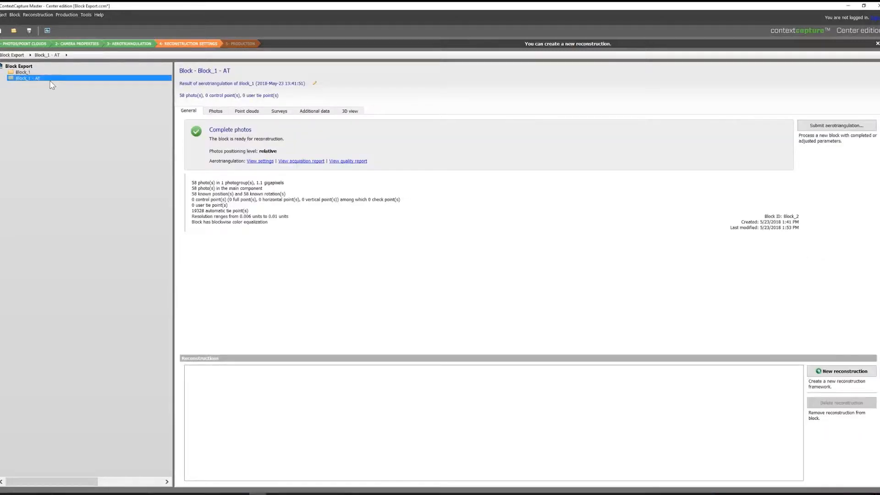
pyautogui.moveTo(179, 131)
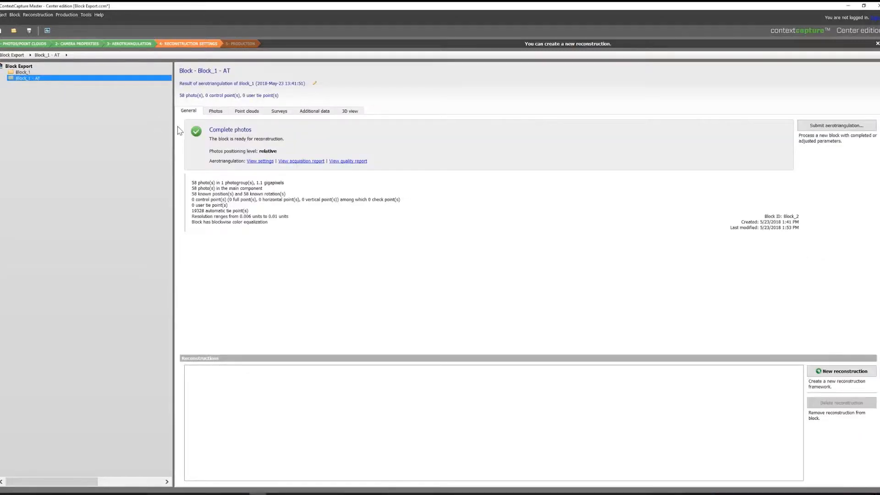
# - Export Block_1 - AT to XML including automatic tie points, then create Console project 'Block Import'
pyautogui.rightClick(25, 78)
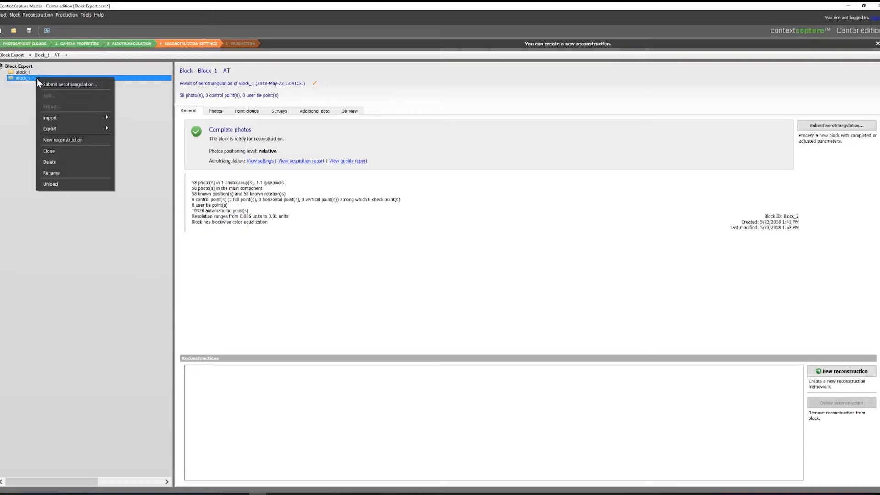
pyautogui.moveTo(49, 128)
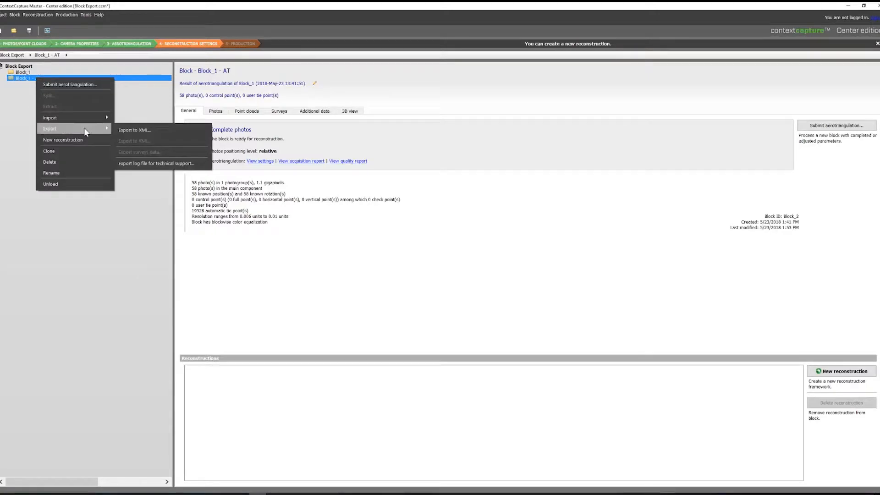
pyautogui.click(134, 129)
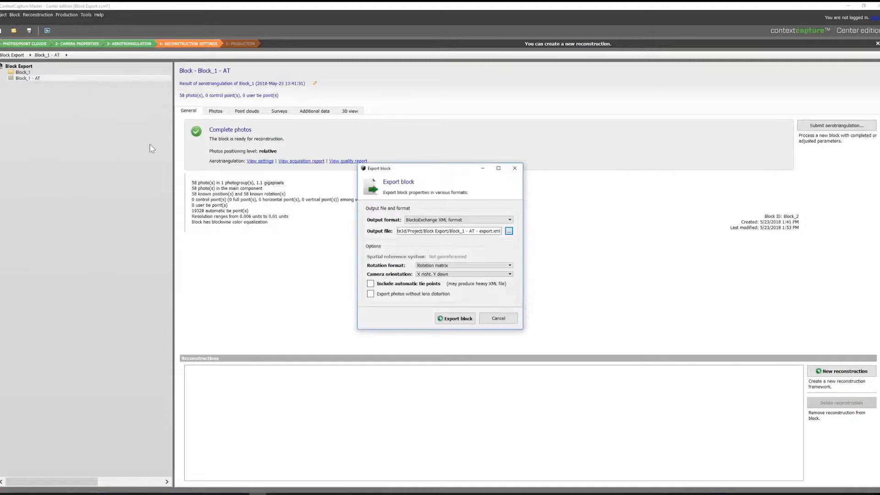
pyautogui.moveTo(407, 289)
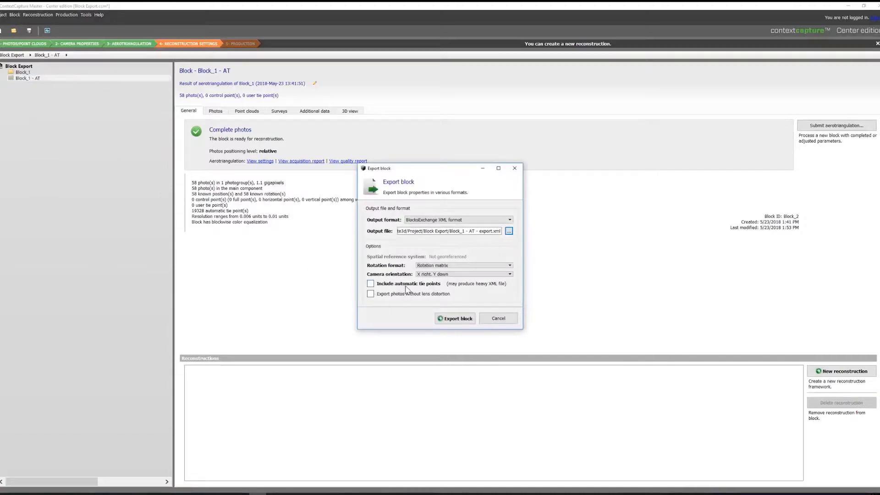
pyautogui.click(371, 283)
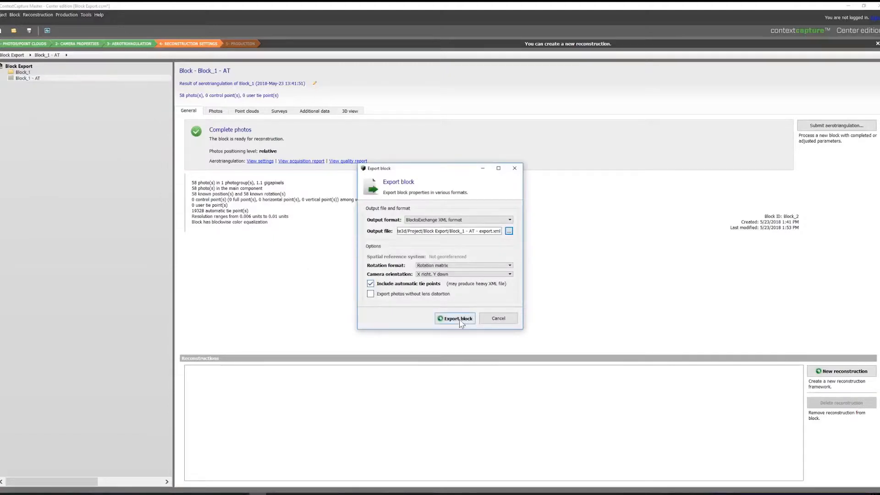
pyautogui.click(455, 318)
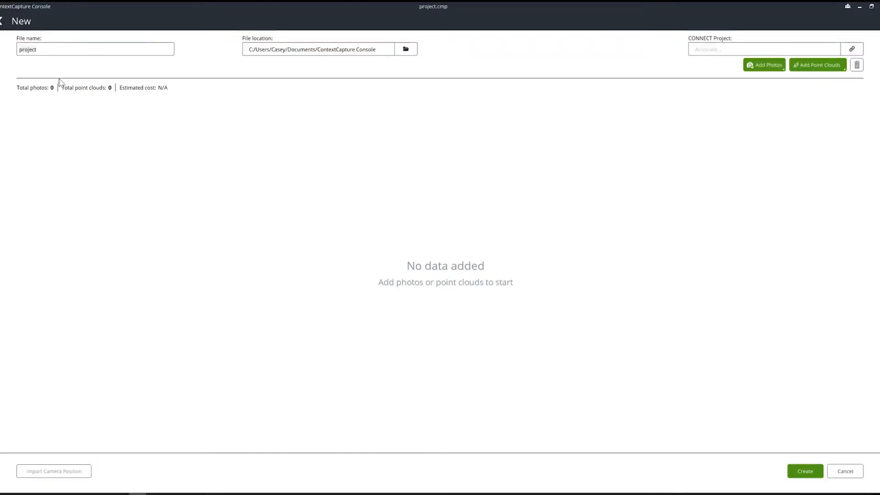
pyautogui.write('Block Import')
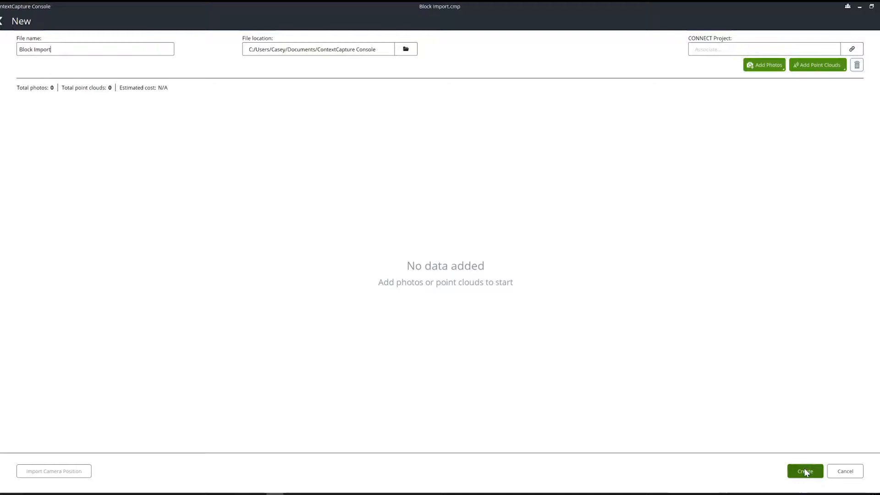
pyautogui.click(805, 471)
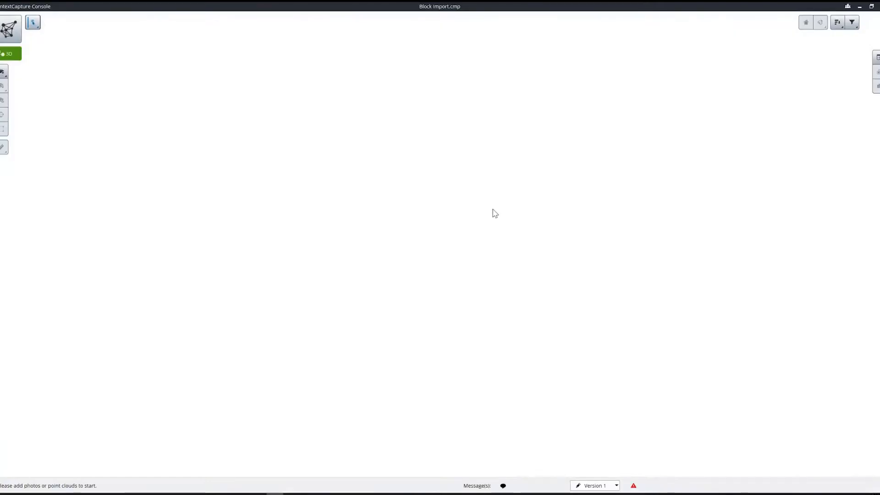
pyautogui.moveTo(325, 212)
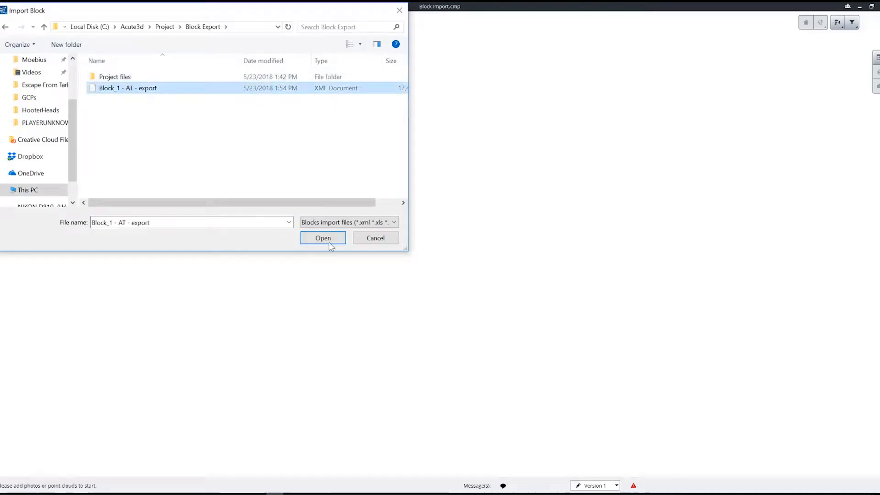
# - Import 'Block_1 - AT - export.xml' into the Console and bring up 3D model processing
pyautogui.click(322, 238)
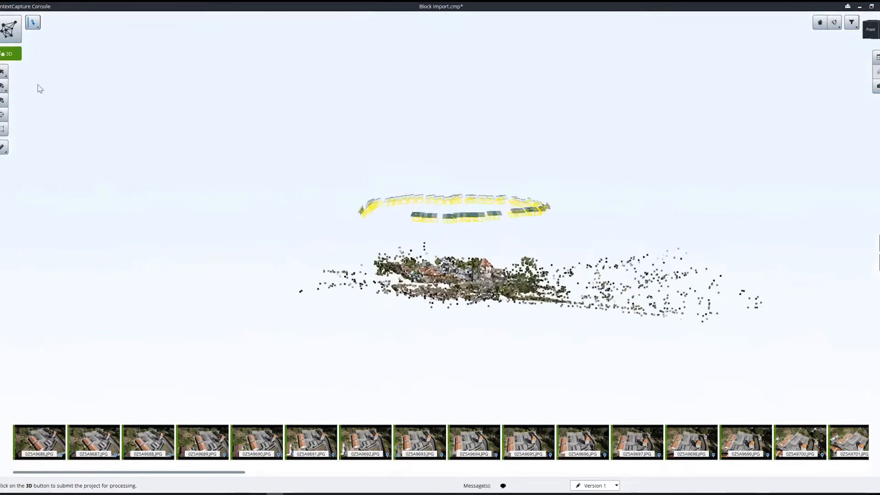
pyautogui.click(7, 53)
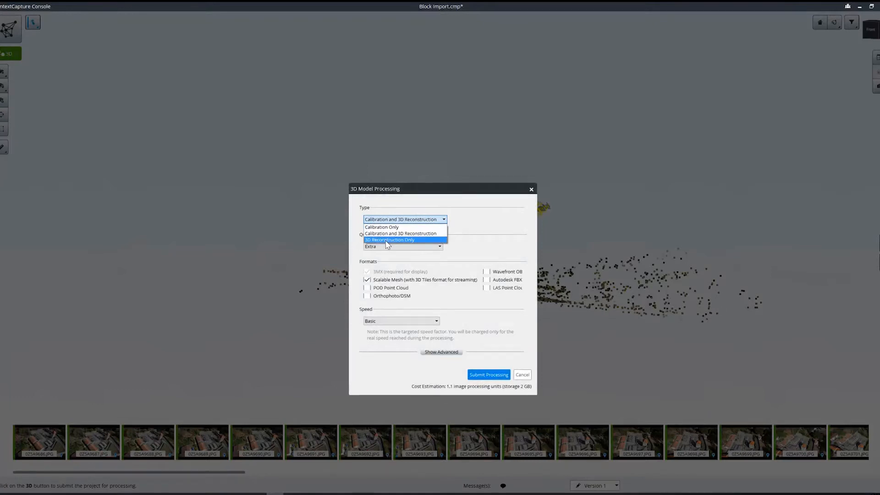
# - Choose 3D Reconstruction Only with Maximum processing speed
pyautogui.click(389, 240)
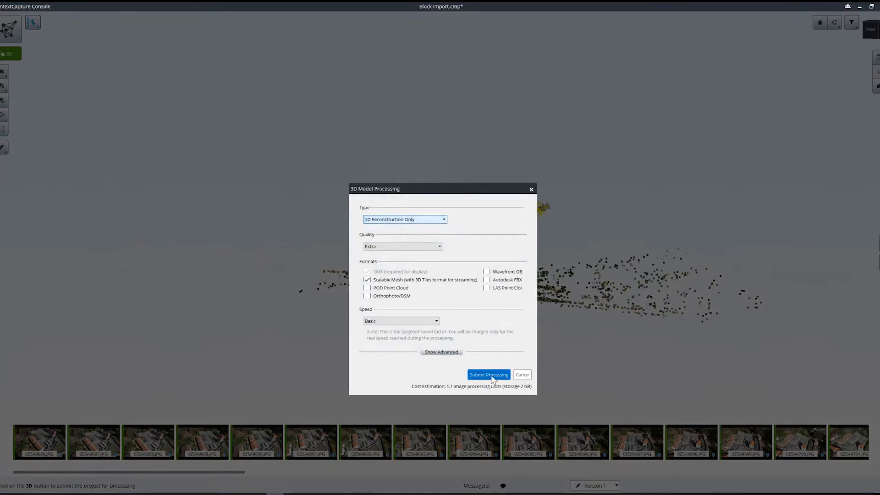
pyautogui.click(401, 321)
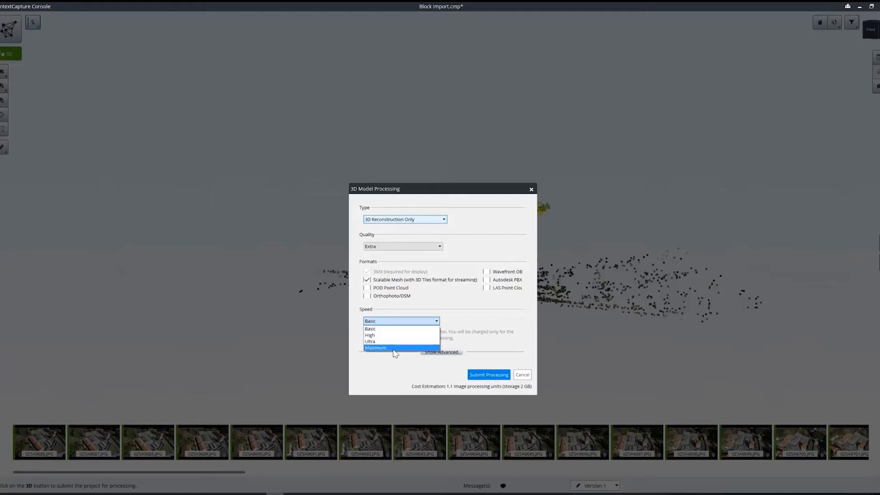
pyautogui.click(488, 375)
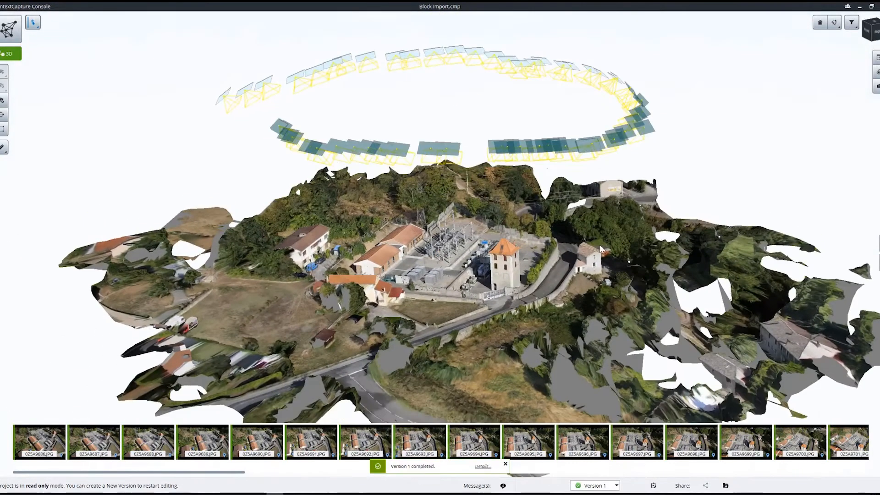
pyautogui.moveTo(532, 241)
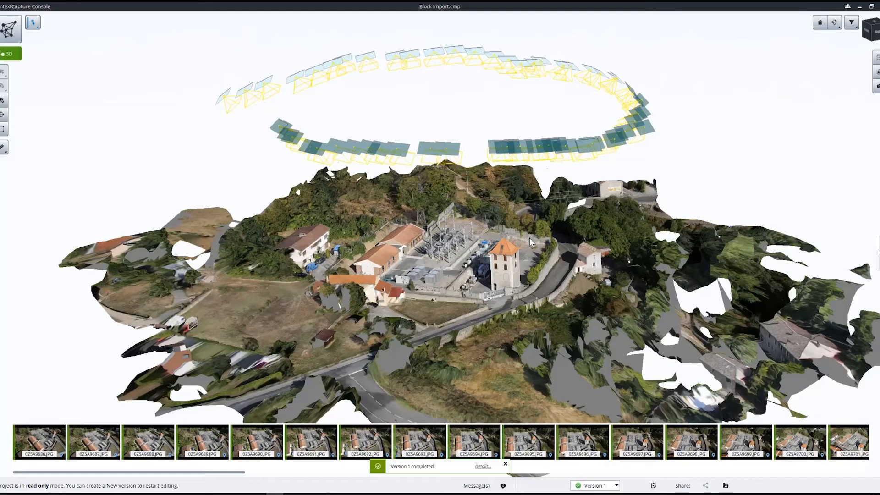
pyautogui.moveTo(521, 242)
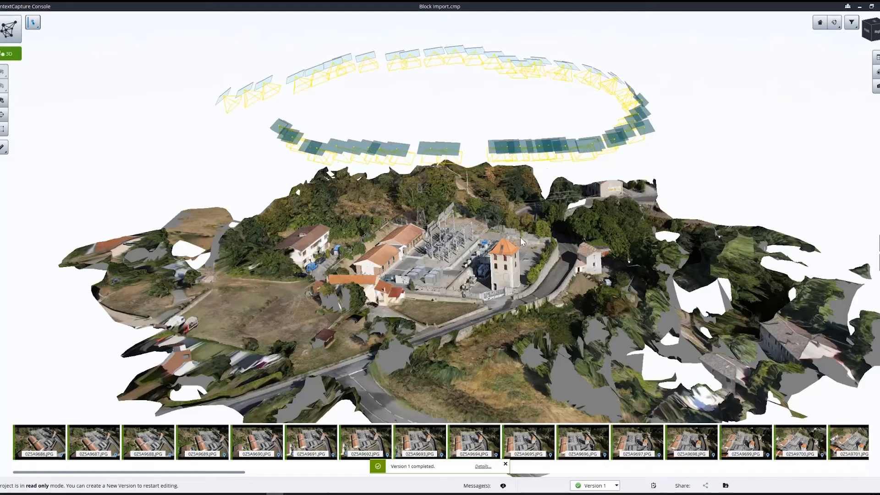